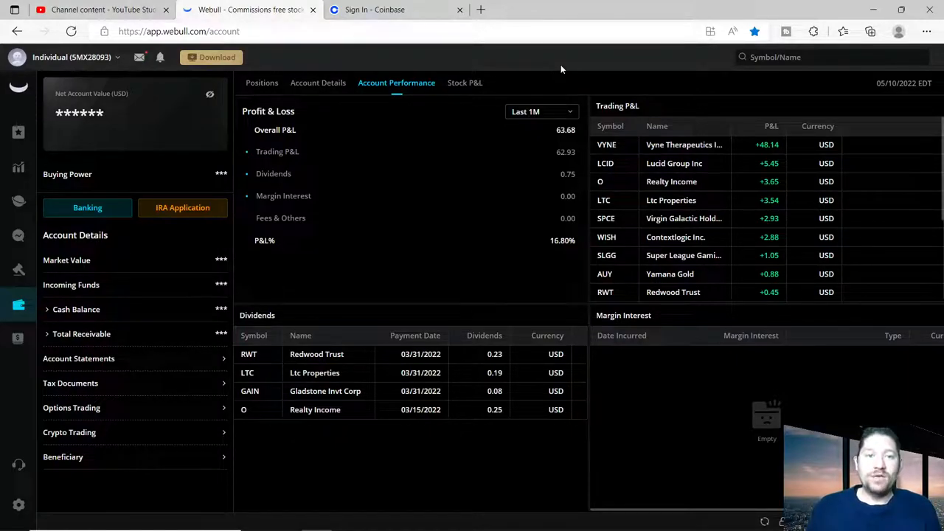
mouse_move(459, 362)
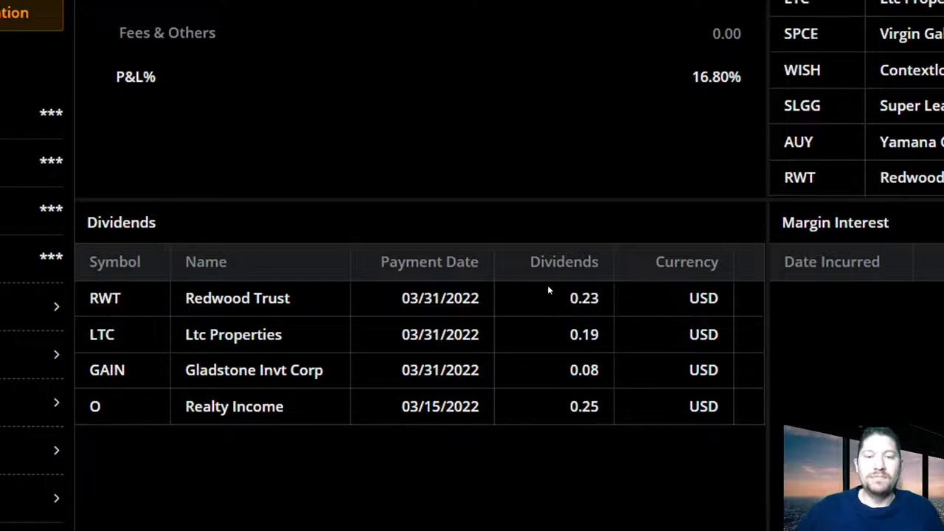
mouse_move(590, 316)
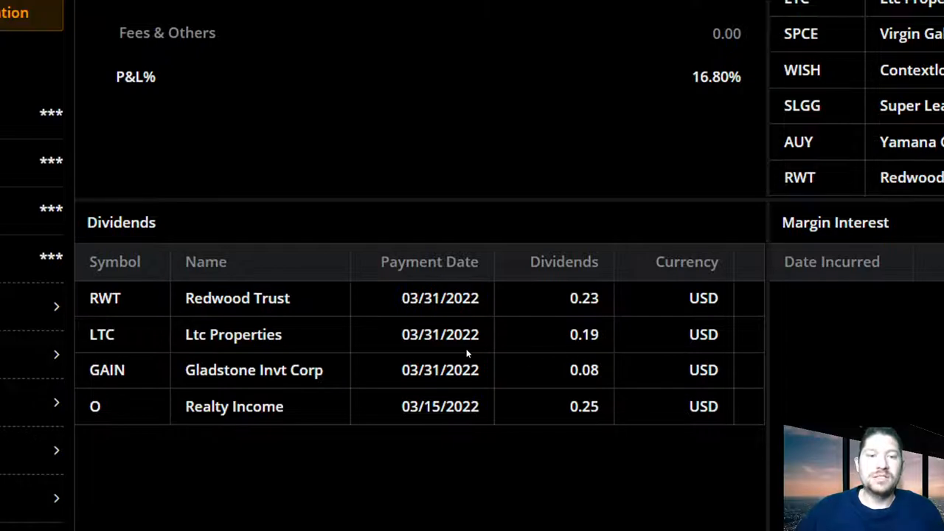
mouse_move(506, 385)
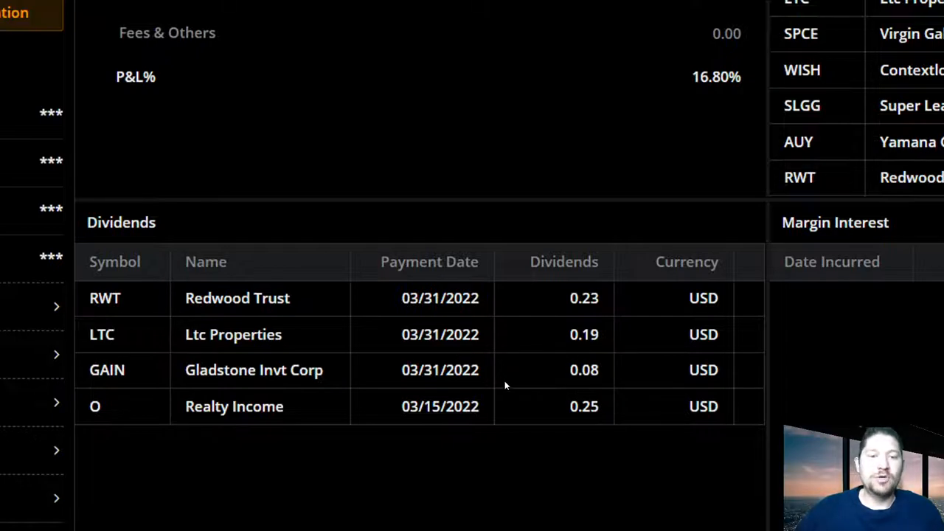
mouse_move(477, 415)
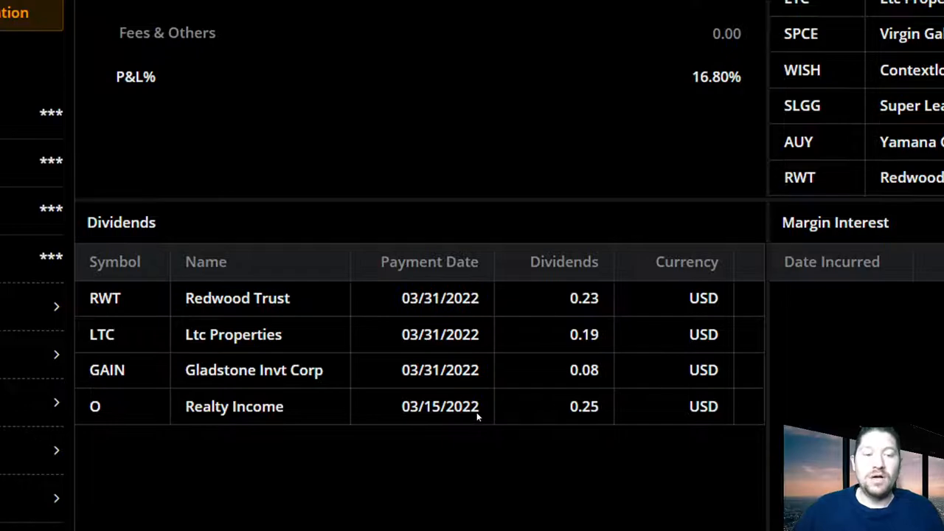
mouse_move(505, 407)
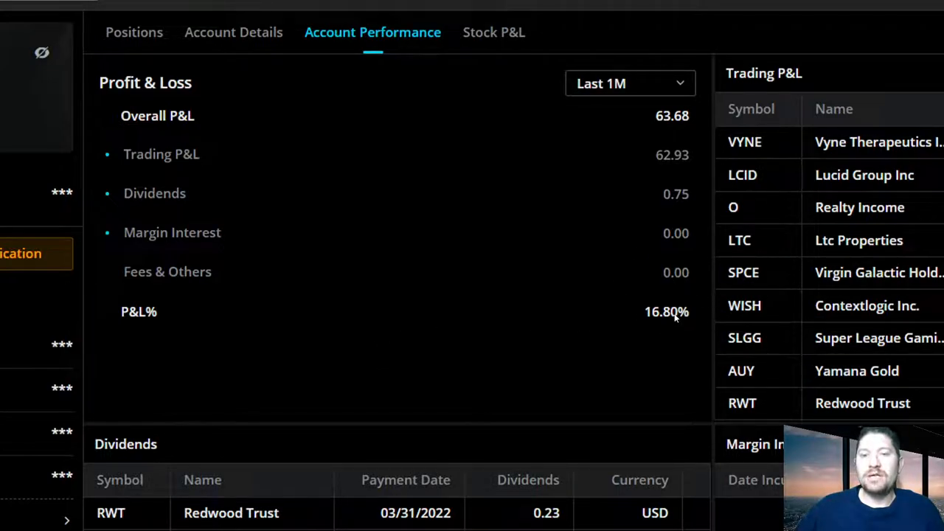
mouse_move(688, 171)
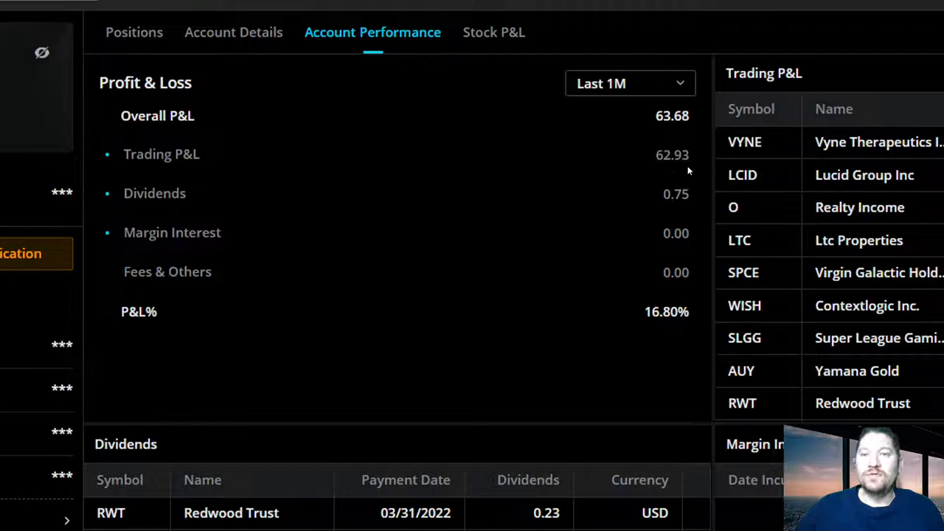